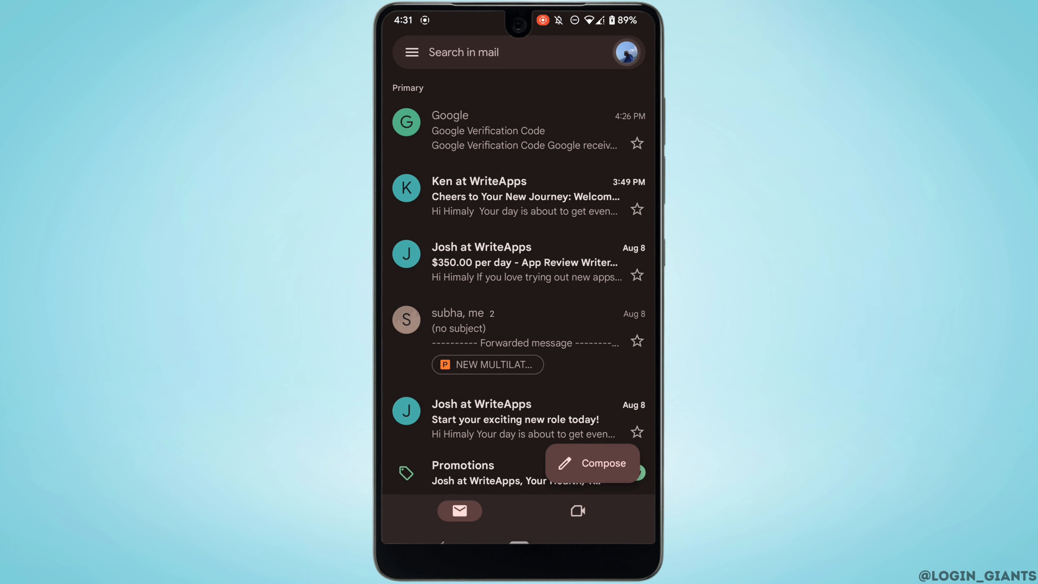
Go to the Security section of the Google Account settings from the Gmail profile menu
{"action": "left_click", "coordinate": [625, 52]}
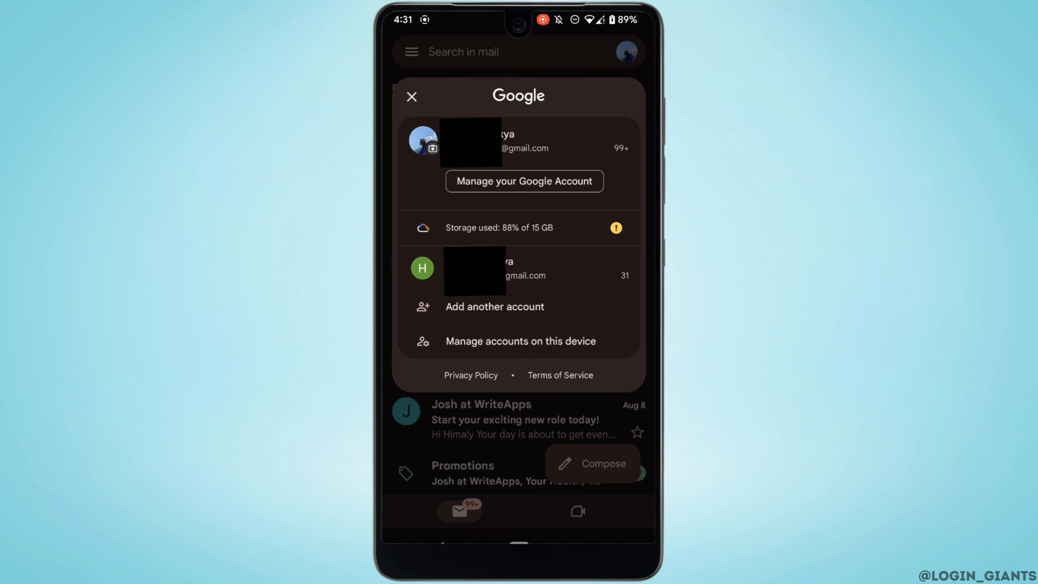
{"action": "left_click", "coordinate": [523, 181]}
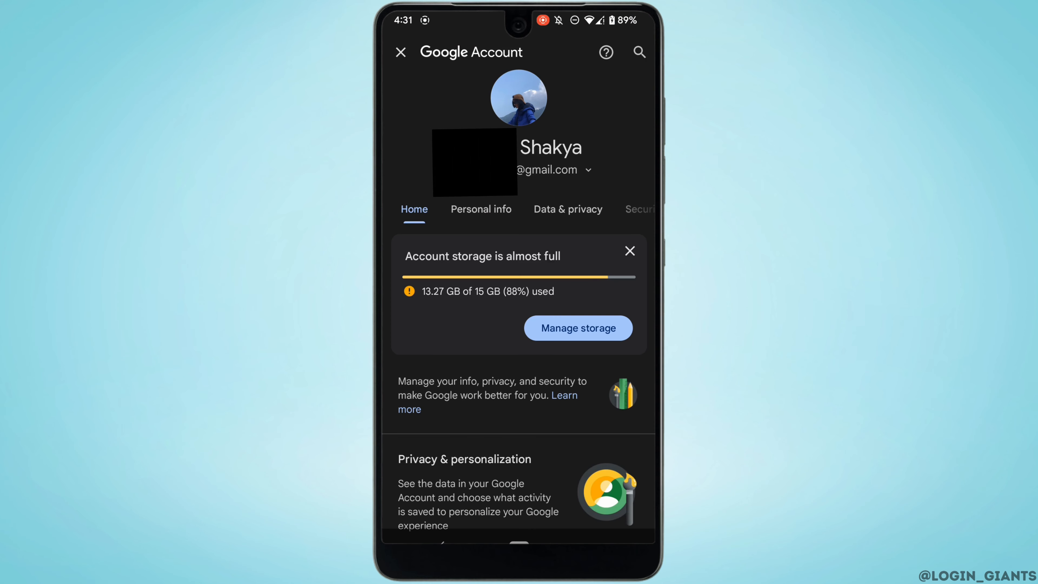
{"action": "left_click", "coordinate": [634, 209]}
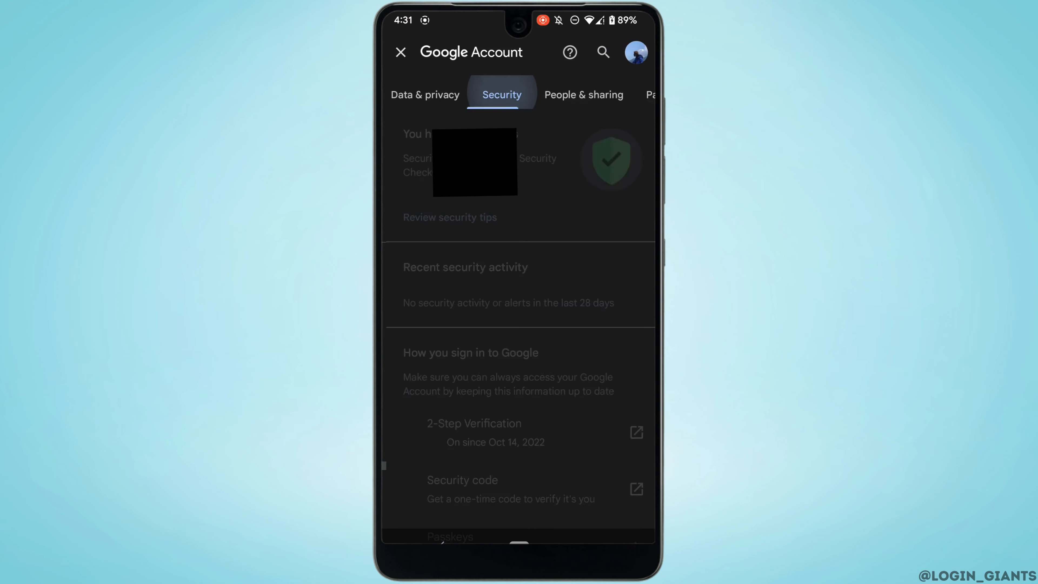
Scroll to Password Manager and view the saved facebook.com login with the password hidden
{"action": "scroll", "scroll_direction": "down", "scroll_amount": 3}
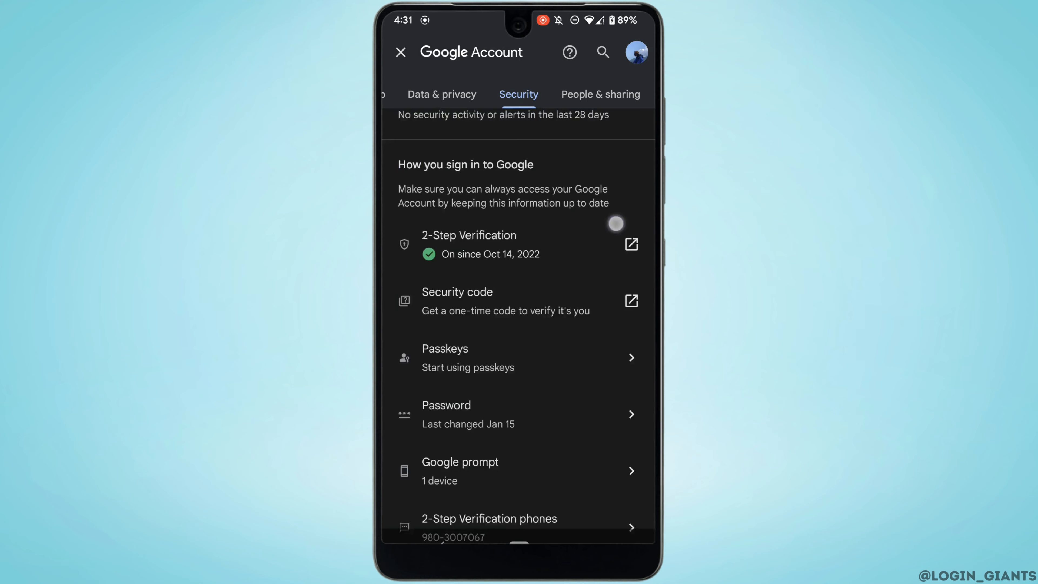
{"action": "scroll", "scroll_direction": "down", "scroll_amount": 3}
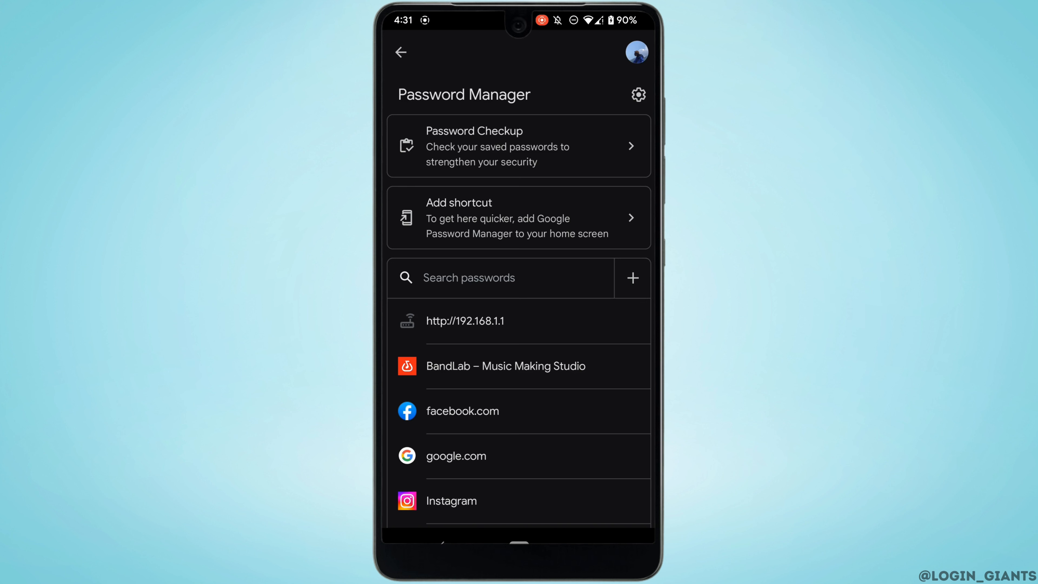
{"action": "left_click", "coordinate": [515, 411]}
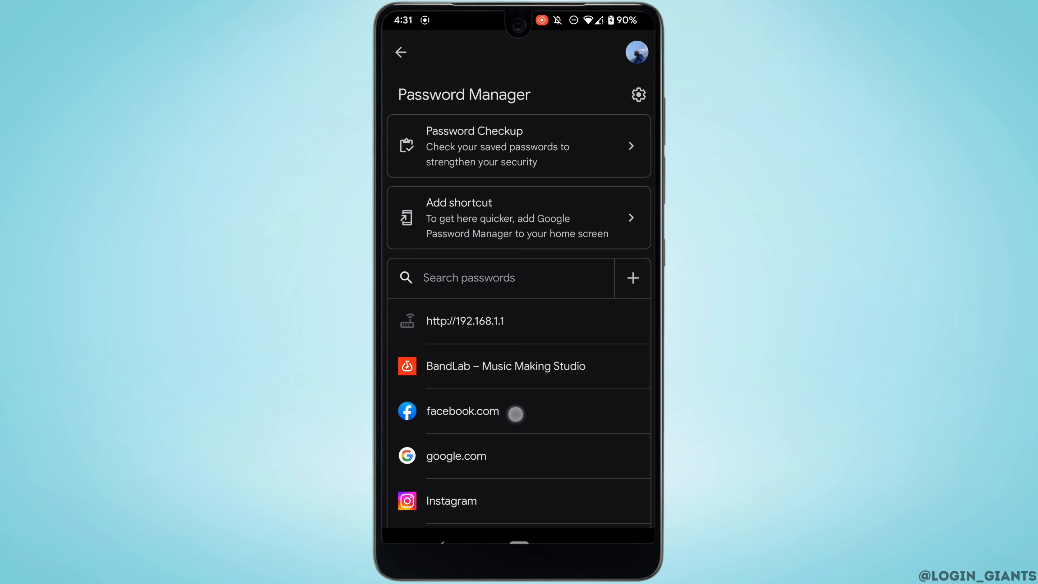
{"action": "left_click", "coordinate": [462, 410]}
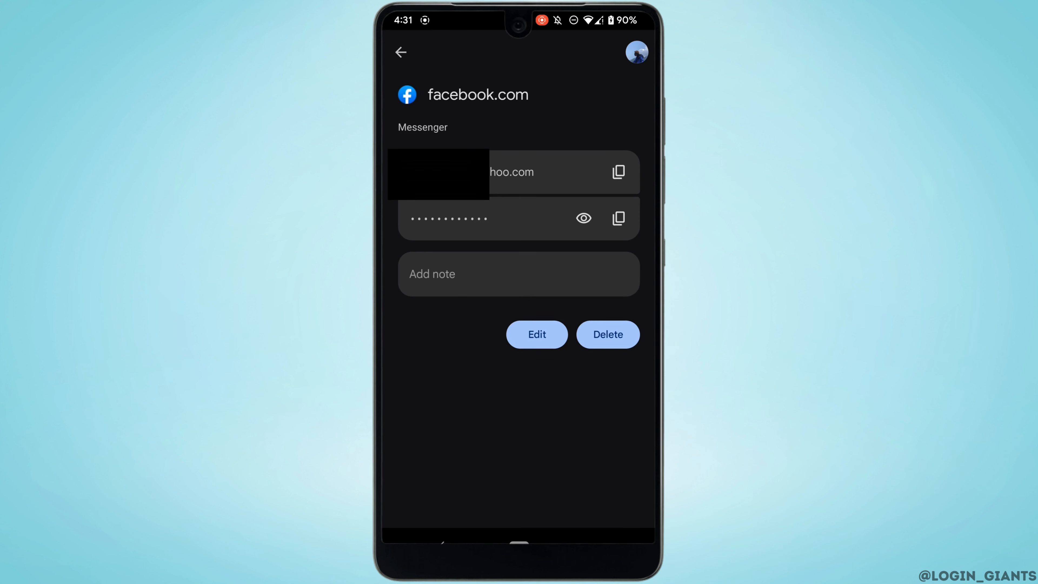